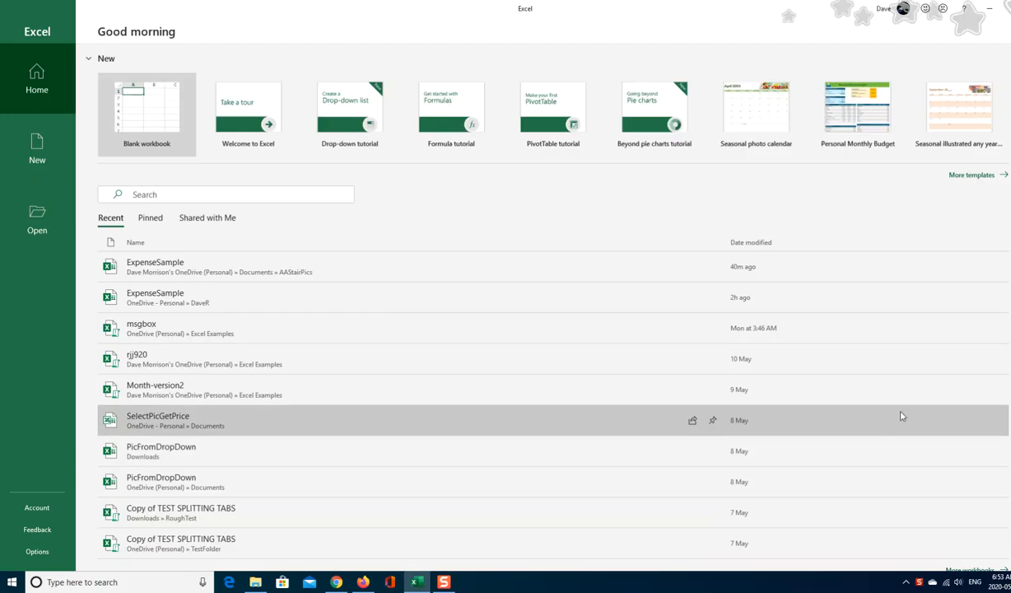
- Start a blank workbook and rename its first sheet
click(147, 108)
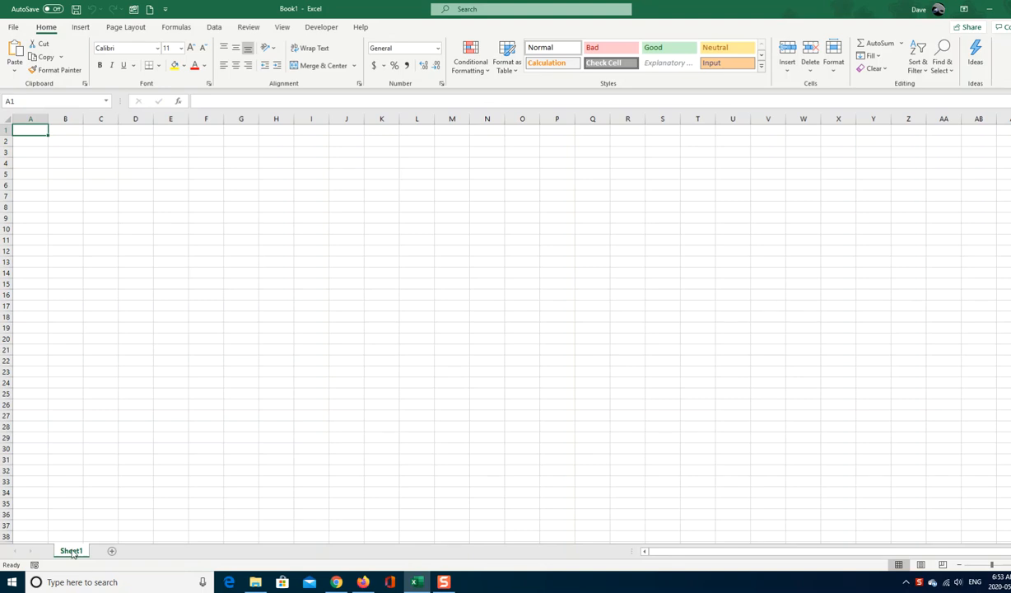
click(98, 471)
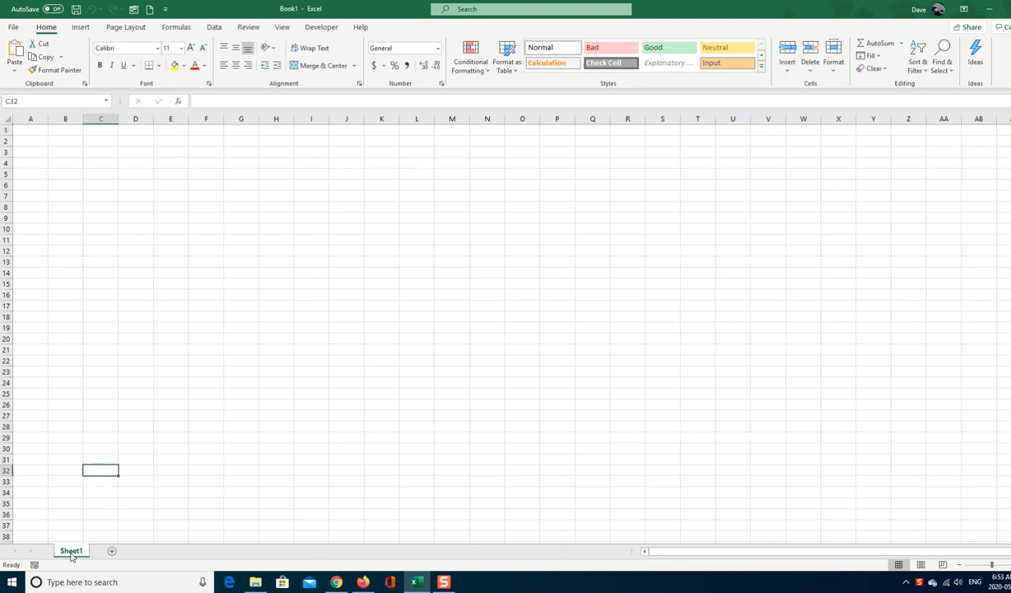
right_click(73, 550)
text(rtyfth)
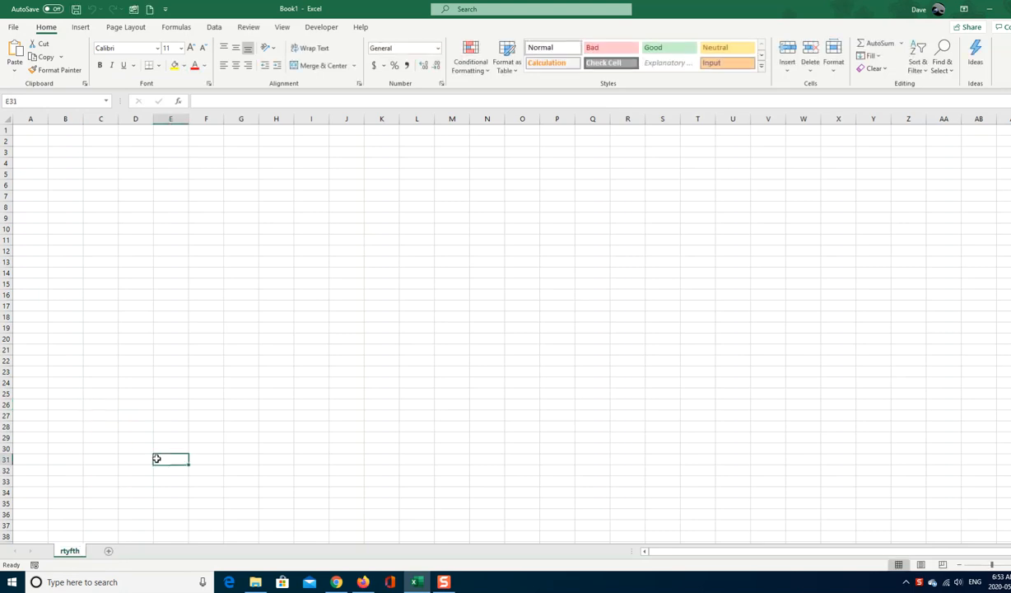
mouse_move(109, 560)
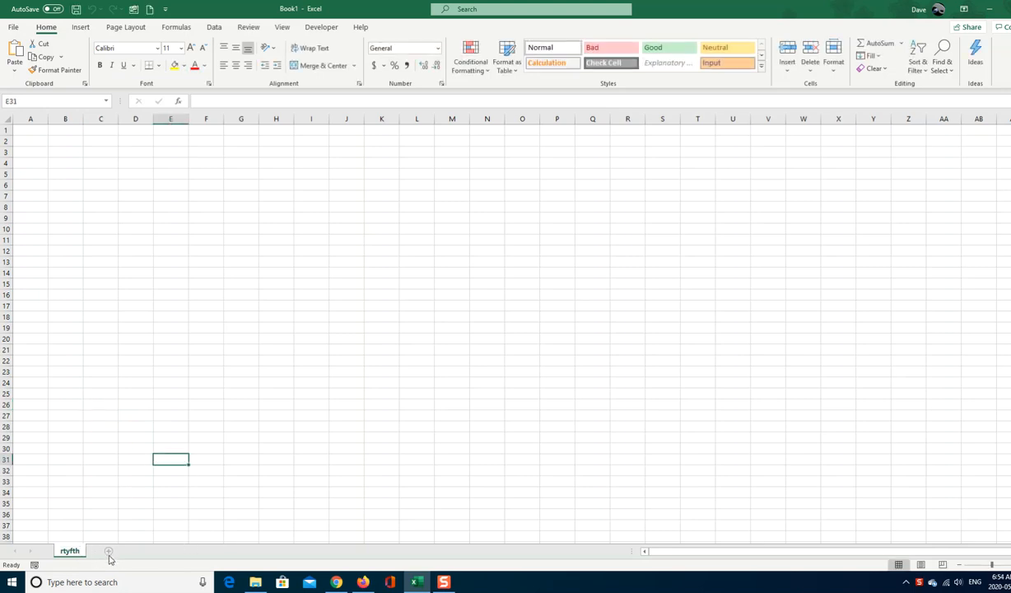
- Add a second worksheet and name it 'hjkh'
click(105, 550)
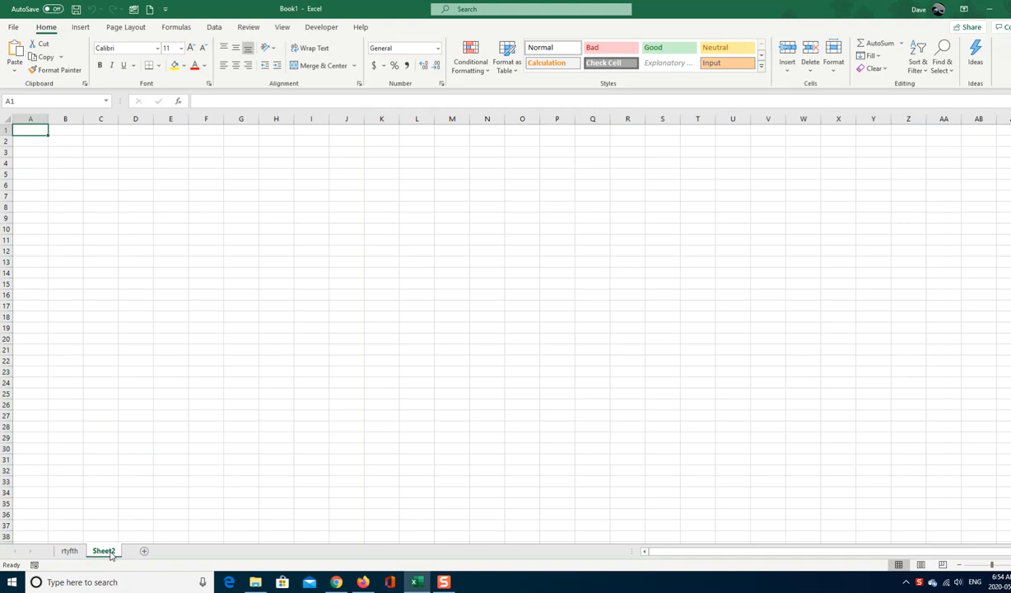
text(hjkhjk)
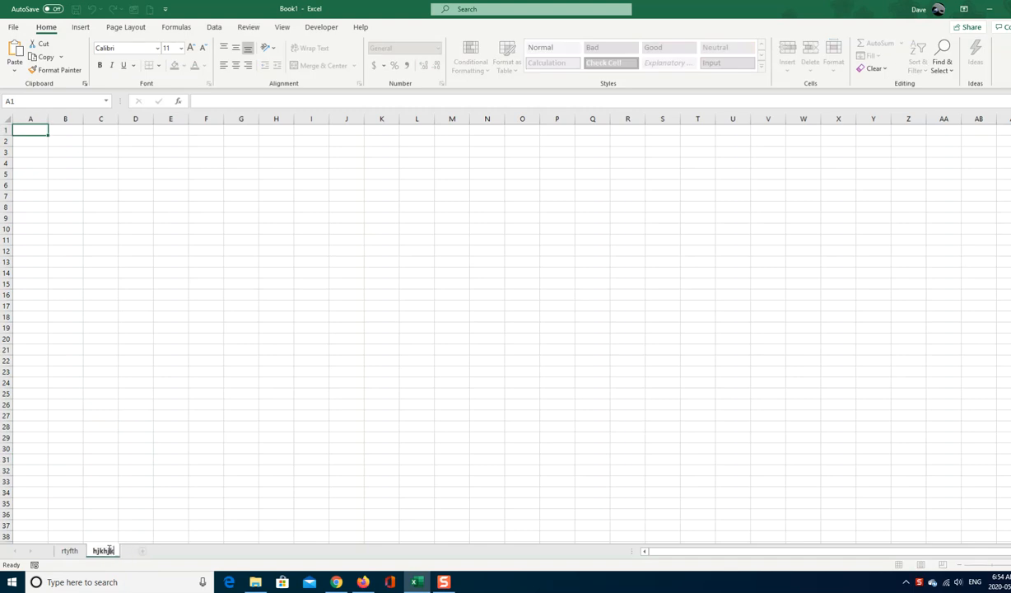
- Fill block A1:G14 on the first sheet with 1s and copy it to the second sheet
click(100, 461)
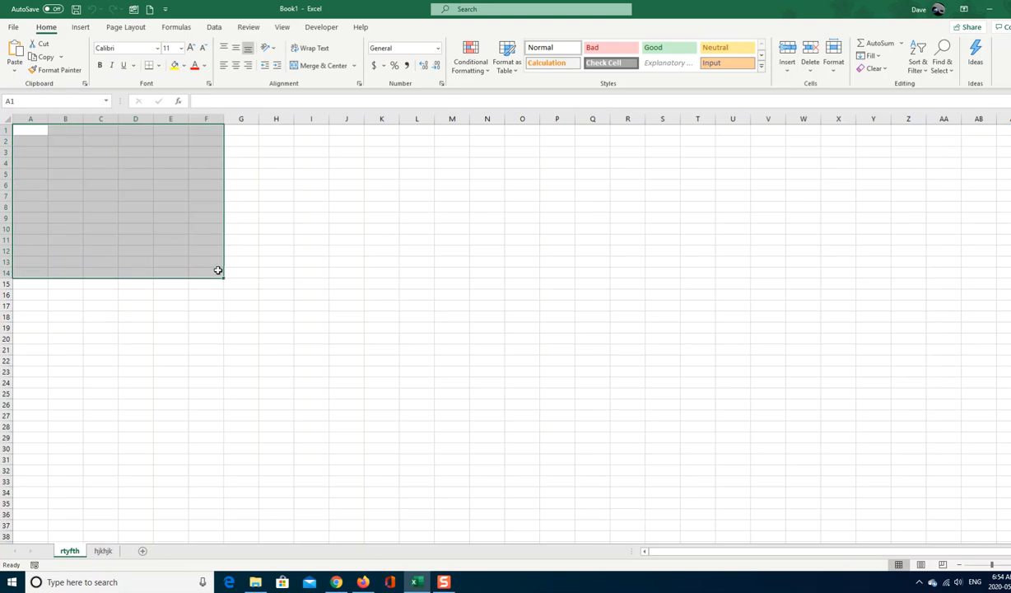
text(1)
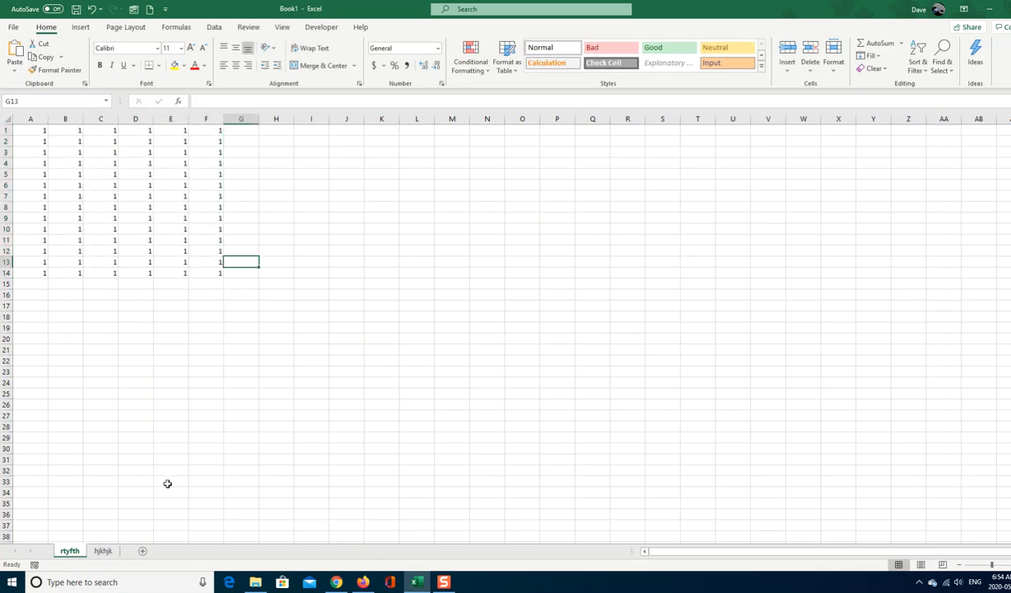
mouse_move(27, 145)
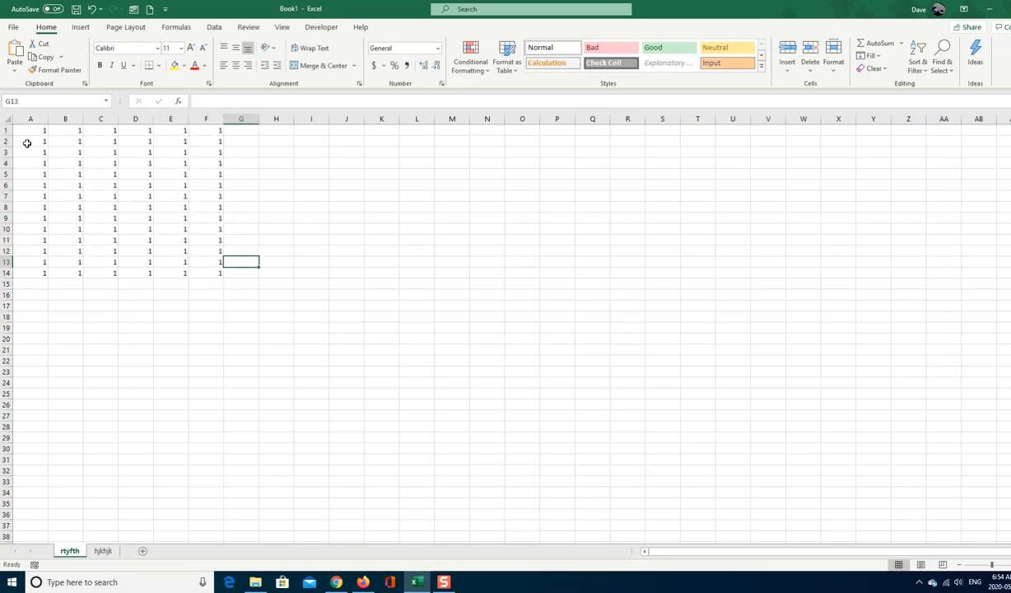
right_click(27, 145)
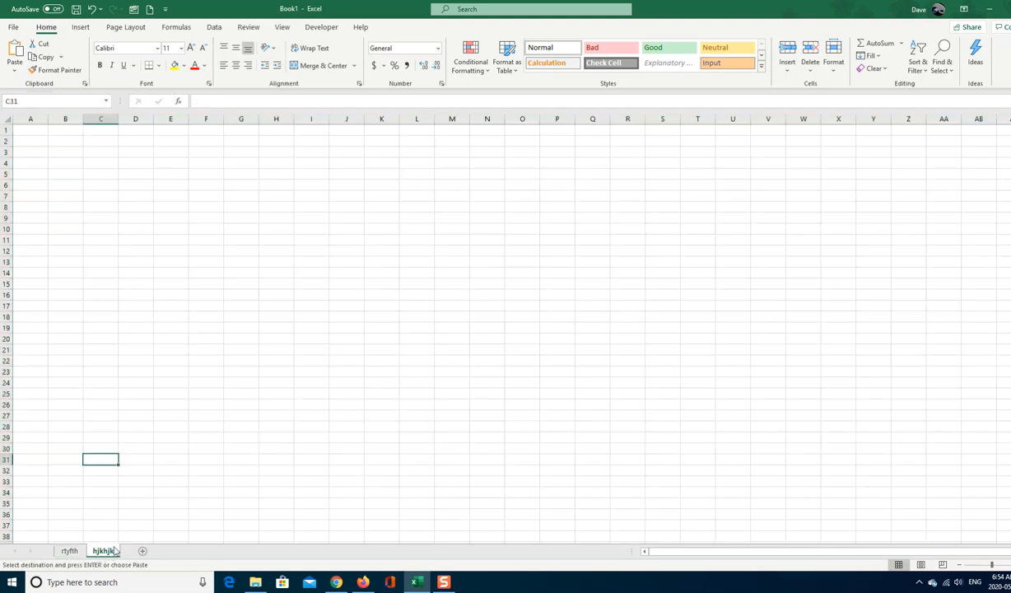
right_click(28, 131)
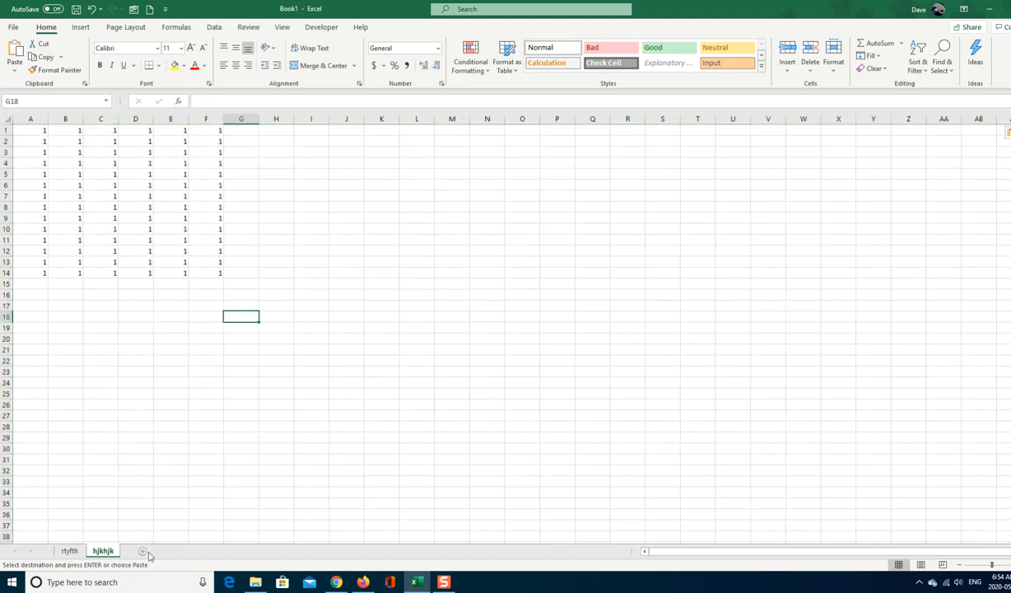
- Delete the second sheet permanently, confirming the warning
right_click(102, 550)
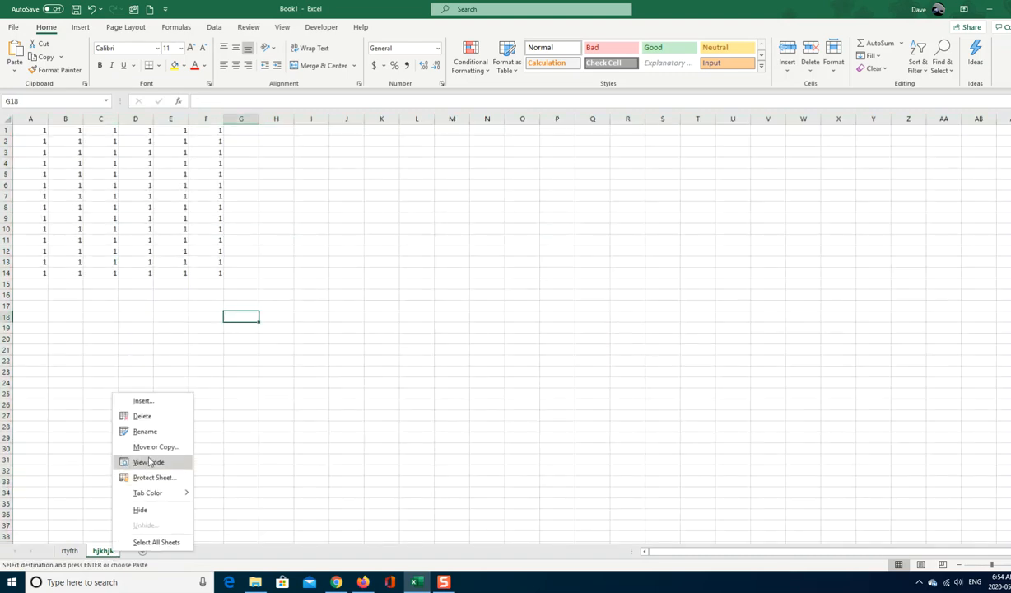
click(142, 415)
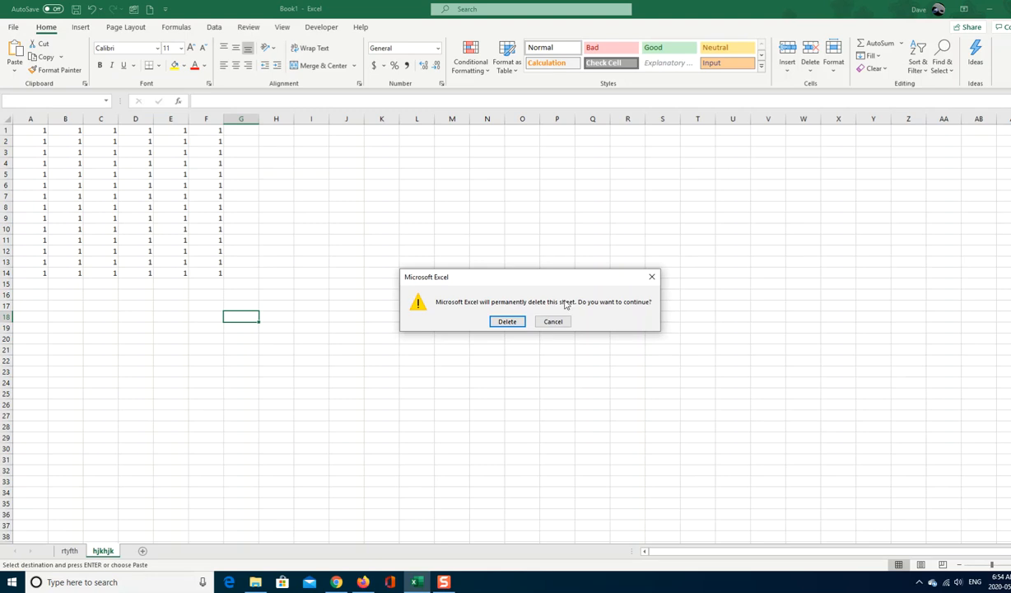
click(507, 321)
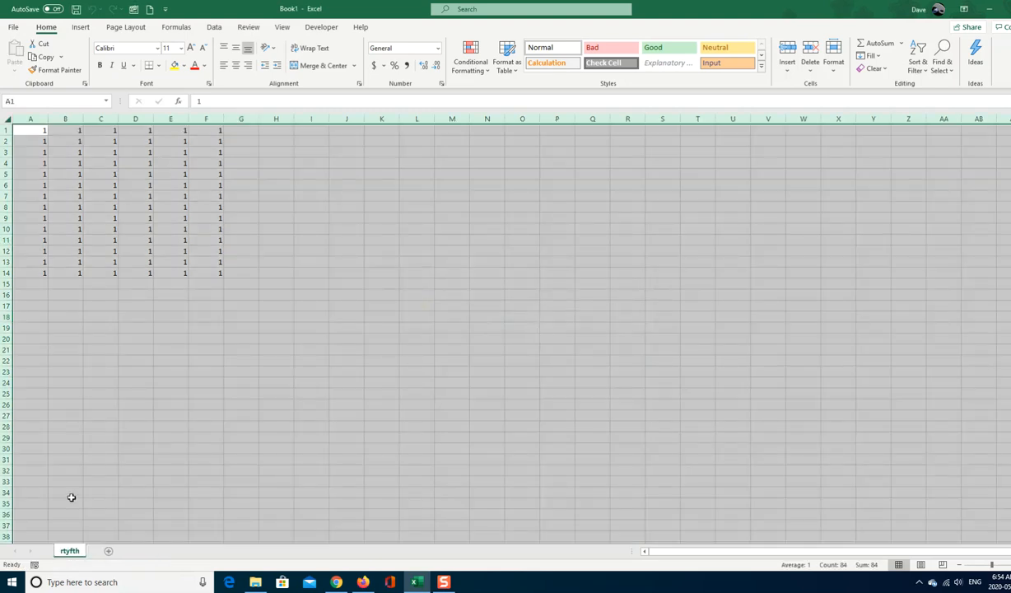
- Create a copy of the remaining sheet of 1s via Move or Copy
click(101, 382)
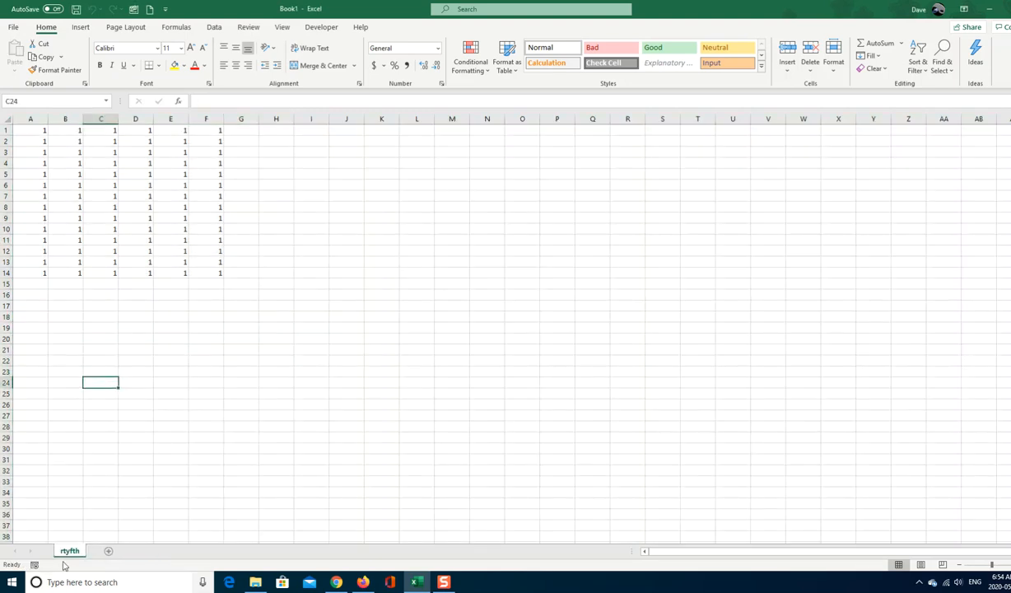
right_click(66, 550)
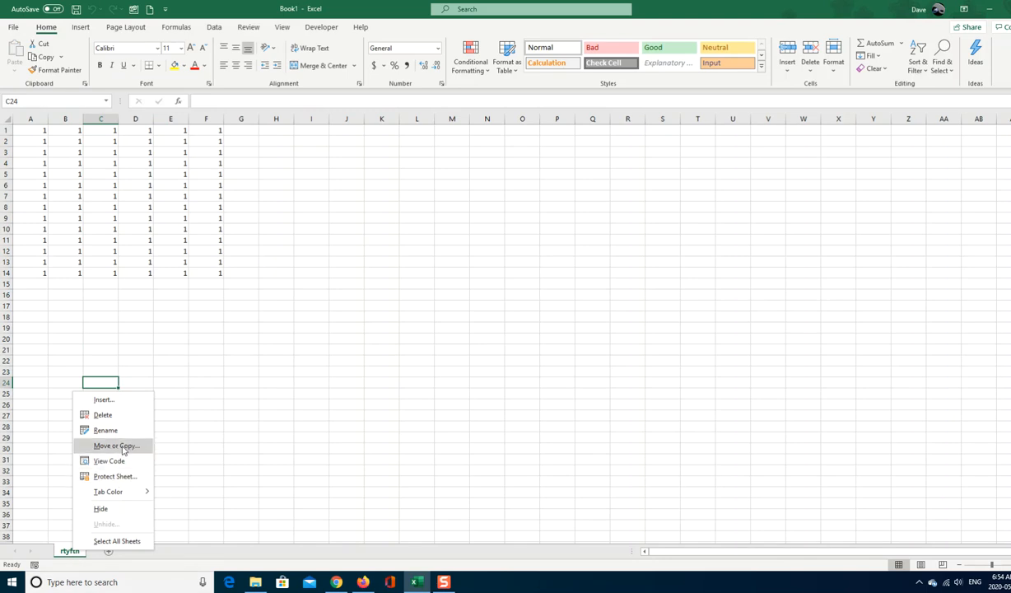
click(115, 444)
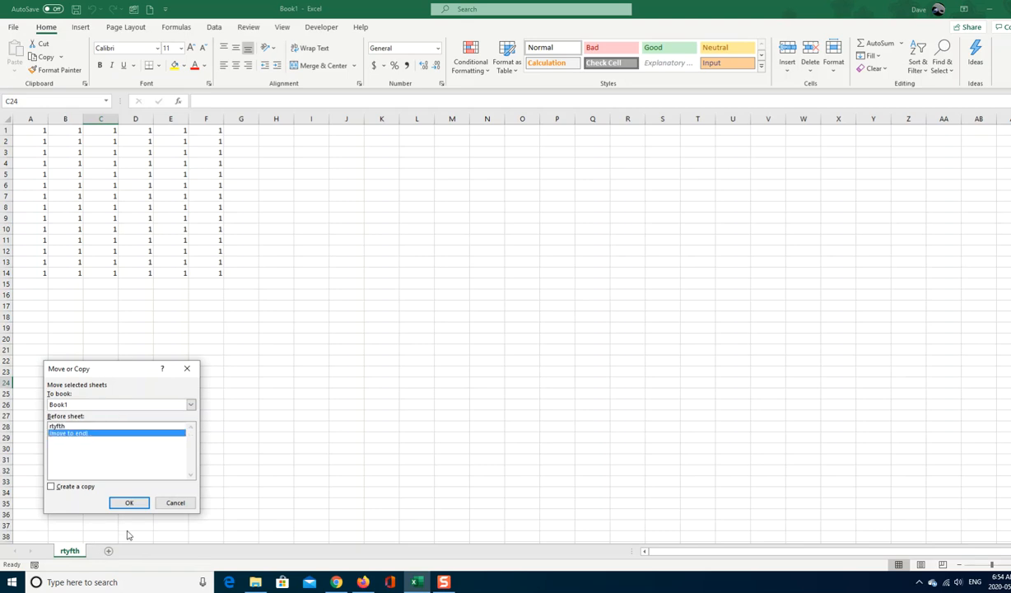
click(49, 487)
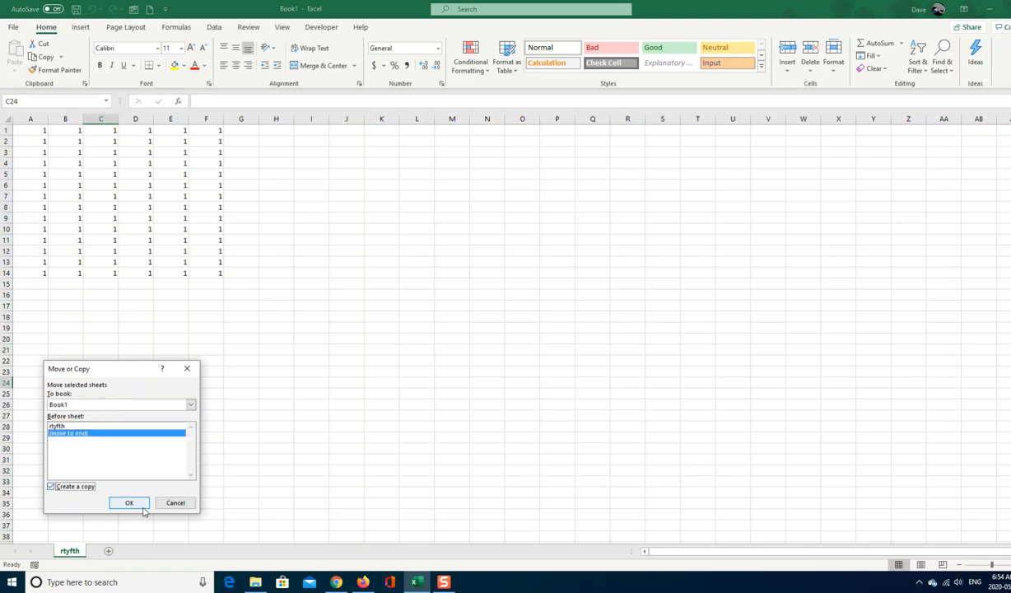
click(107, 503)
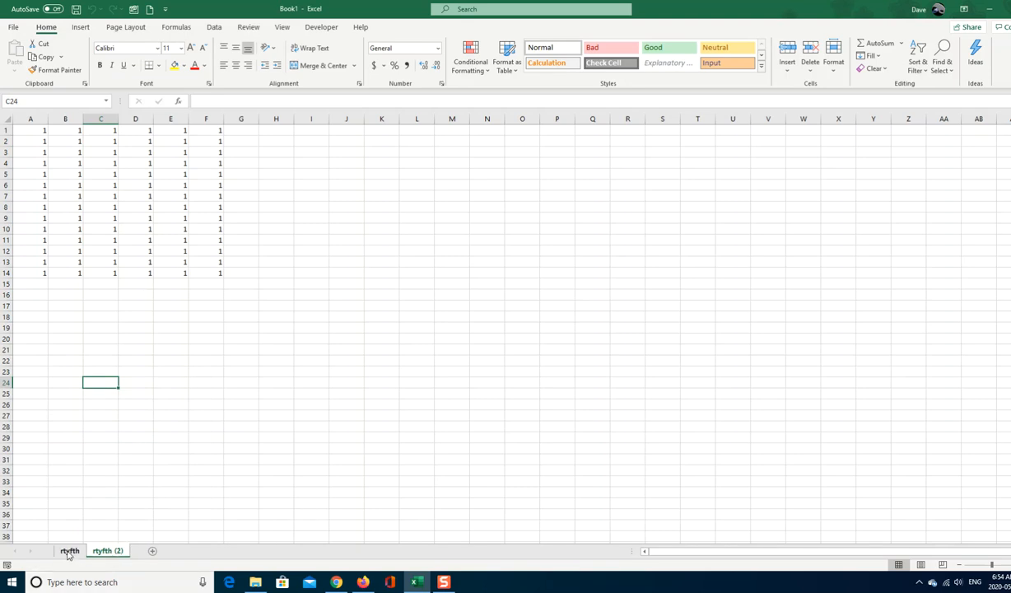
- Delete the duplicate sheet, leaving only the original sheet of 1s
click(109, 550)
text(fghfdh)
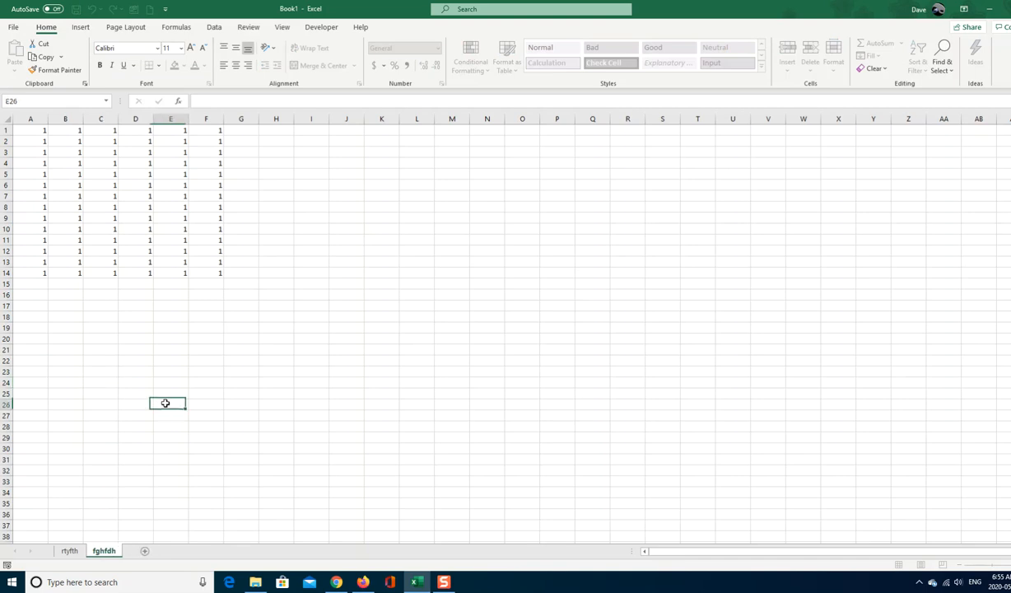
click(68, 550)
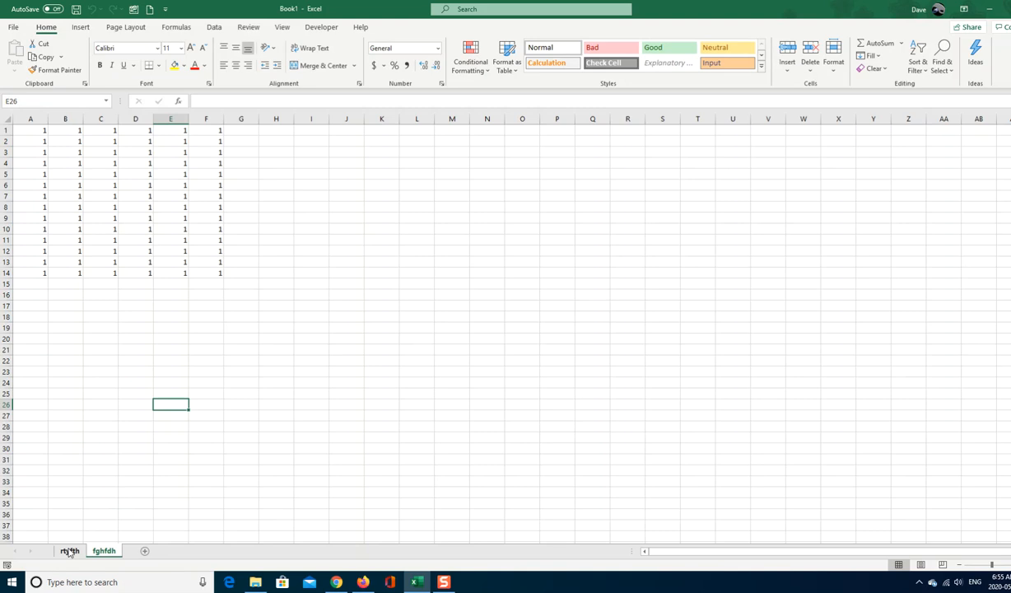
right_click(104, 550)
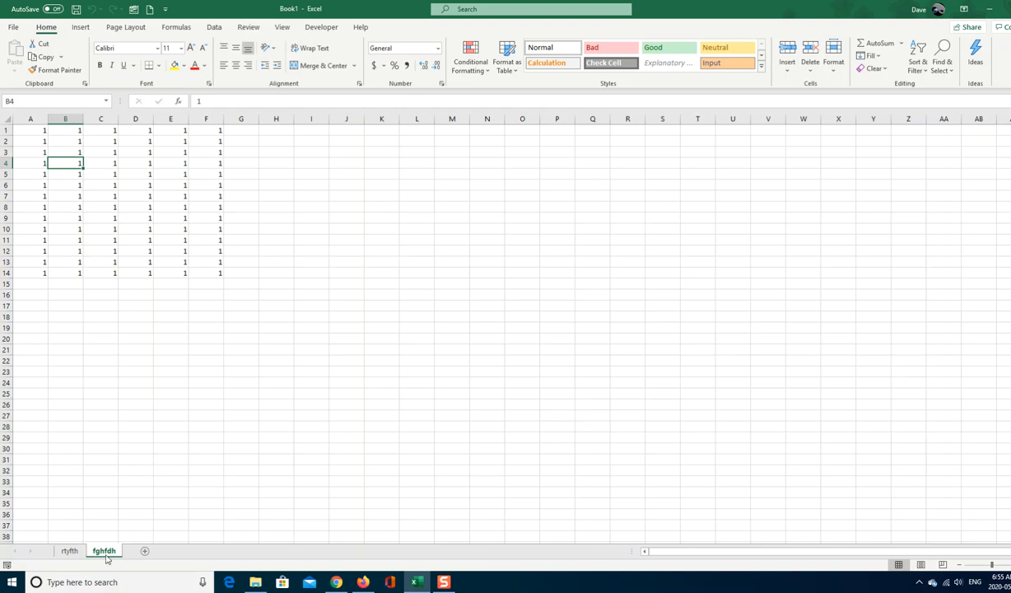
right_click(102, 550)
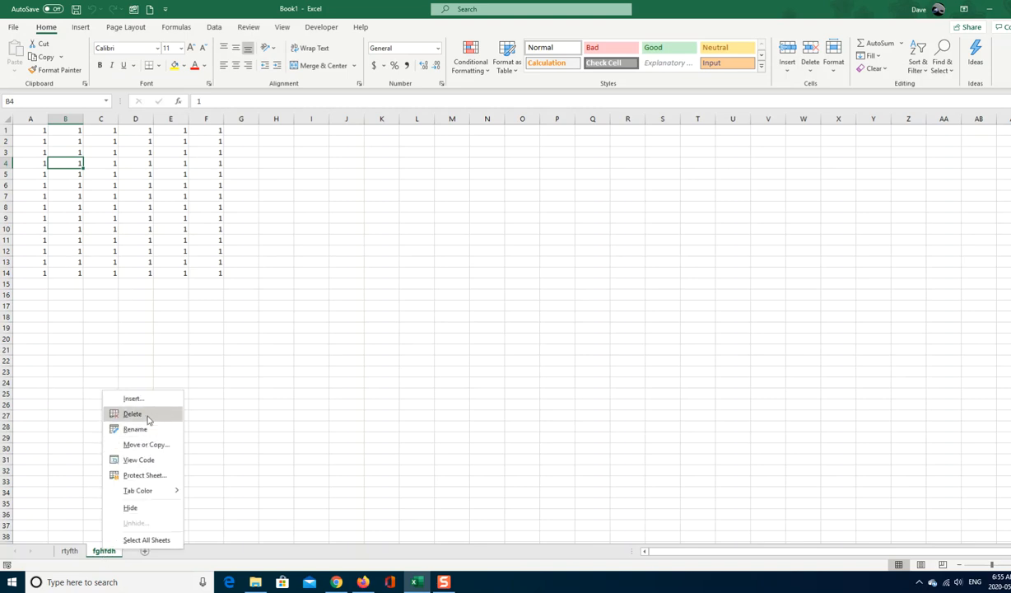
click(131, 414)
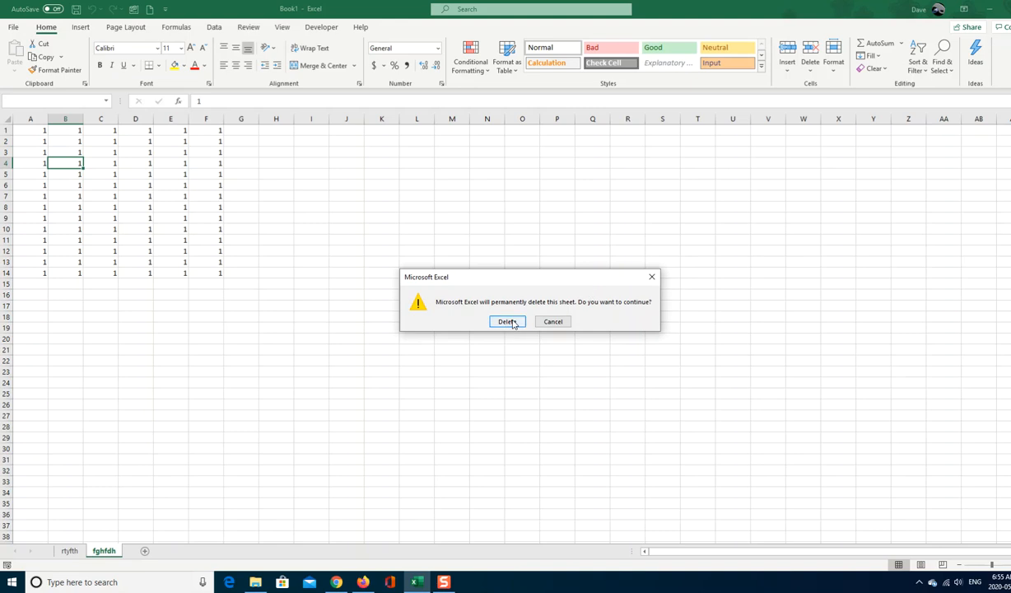
click(507, 321)
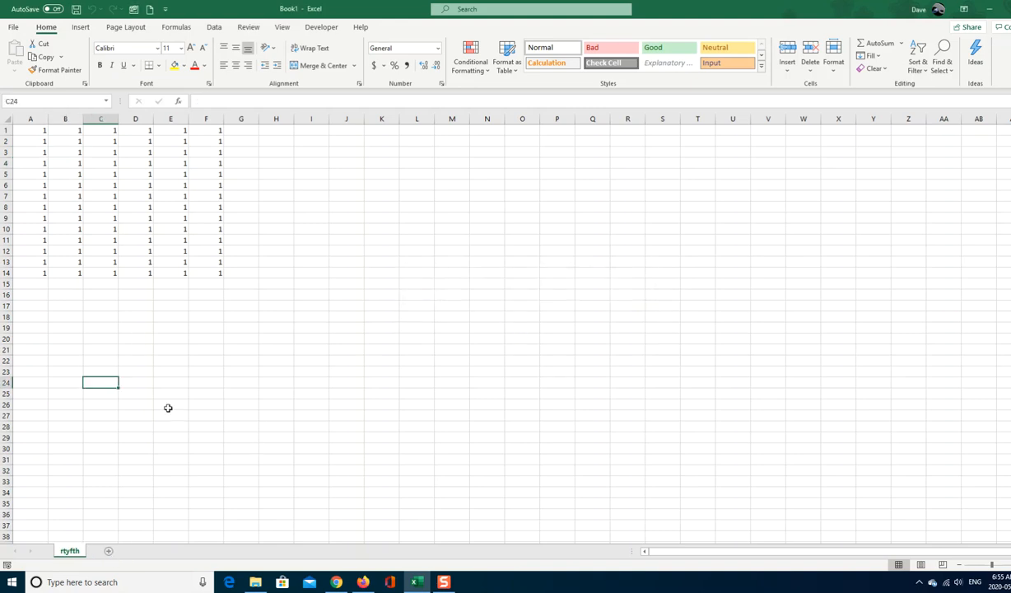
mouse_move(164, 407)
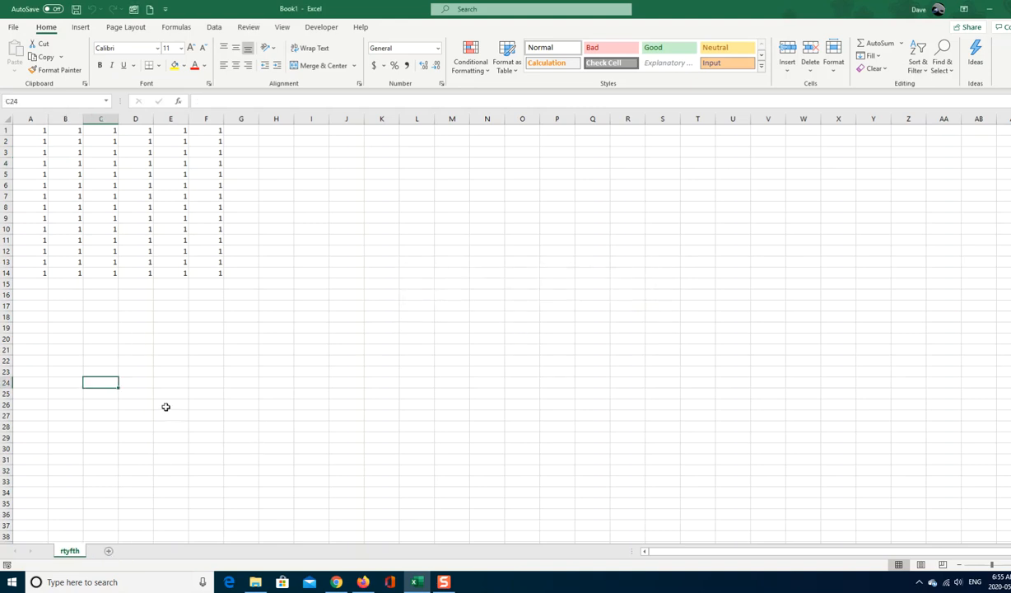
mouse_move(171, 517)
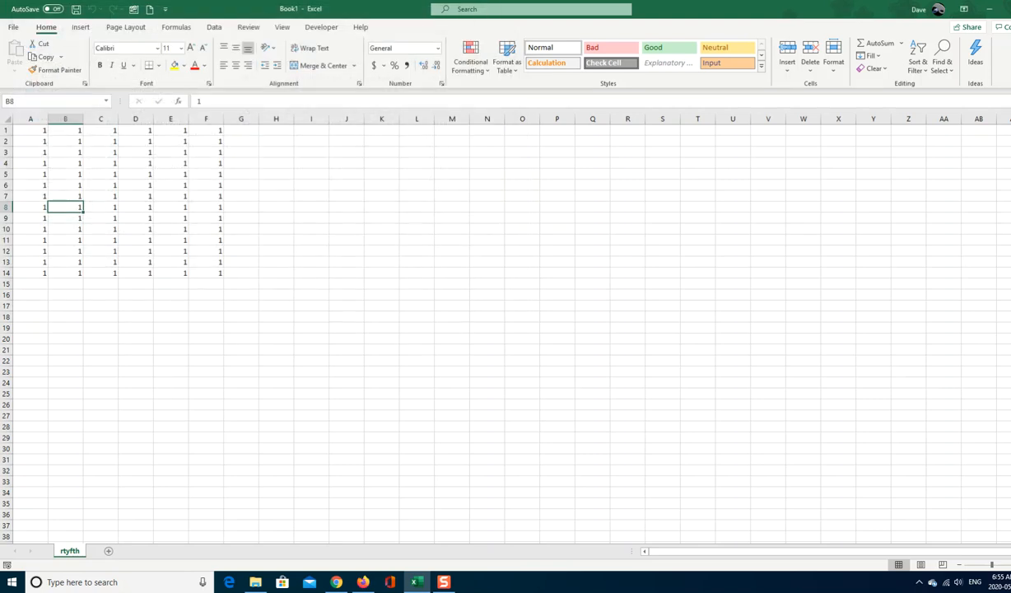
click(12, 26)
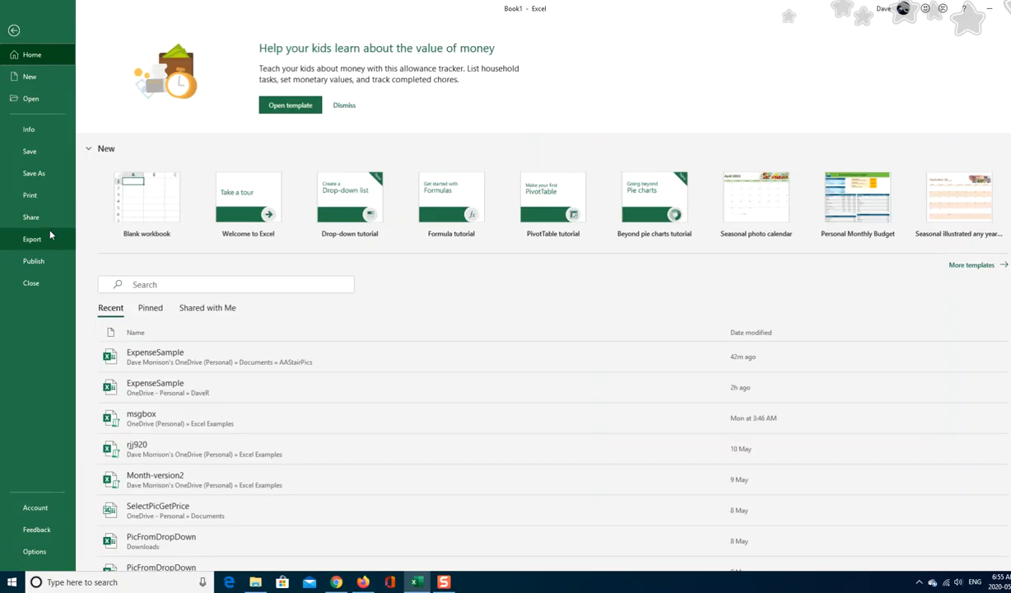
mouse_move(56, 156)
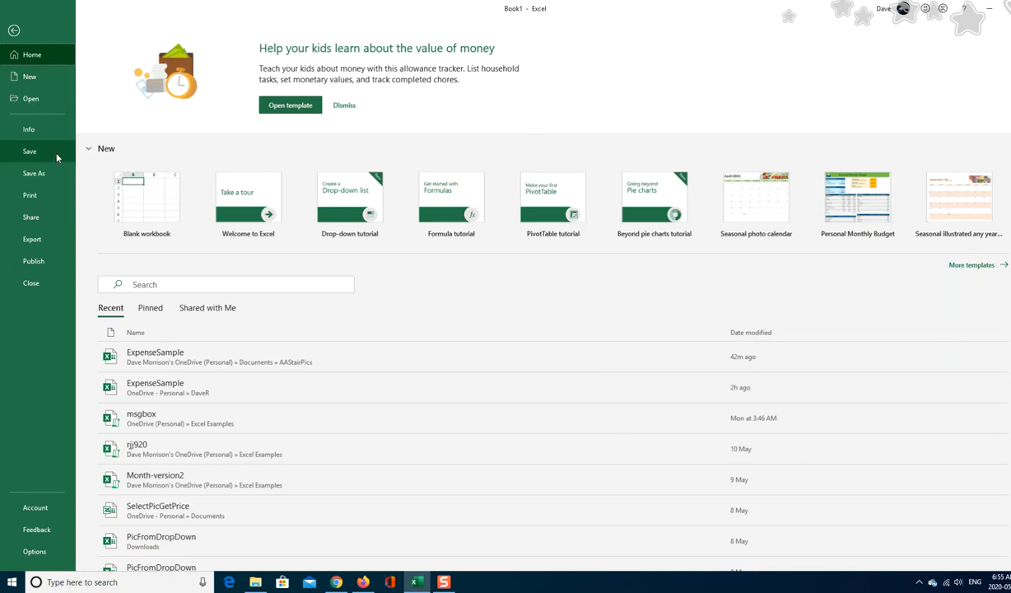
click(33, 173)
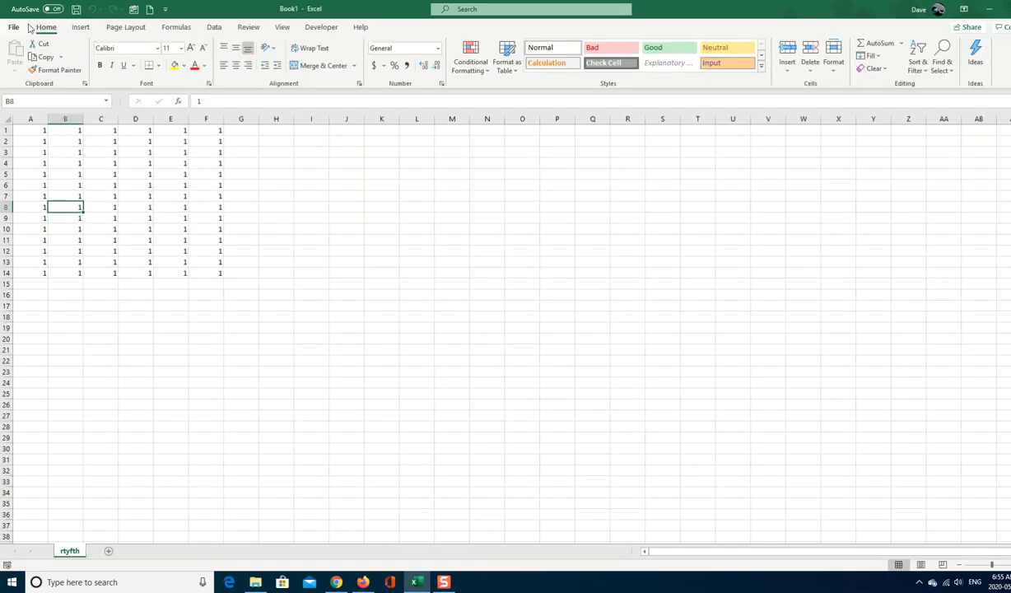
- In Save As on This PC, create a new folder named 'davestest' under Documents
click(14, 27)
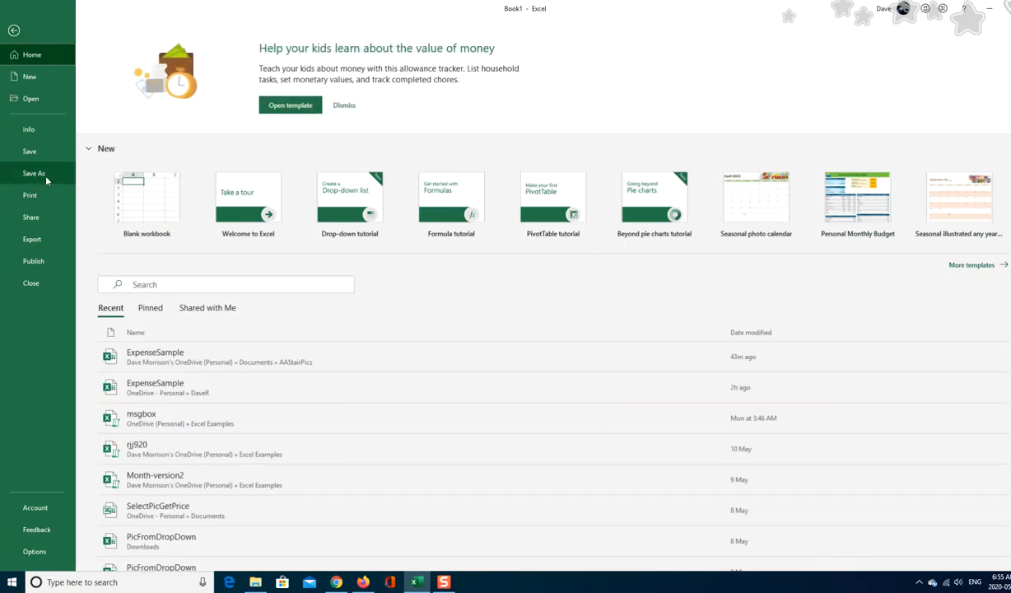
click(33, 173)
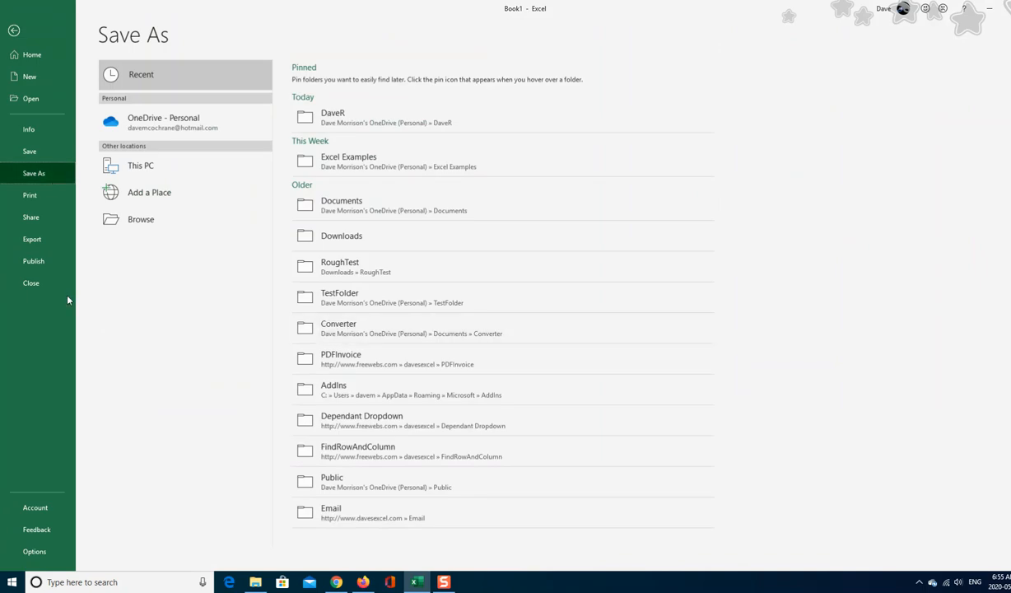
click(140, 165)
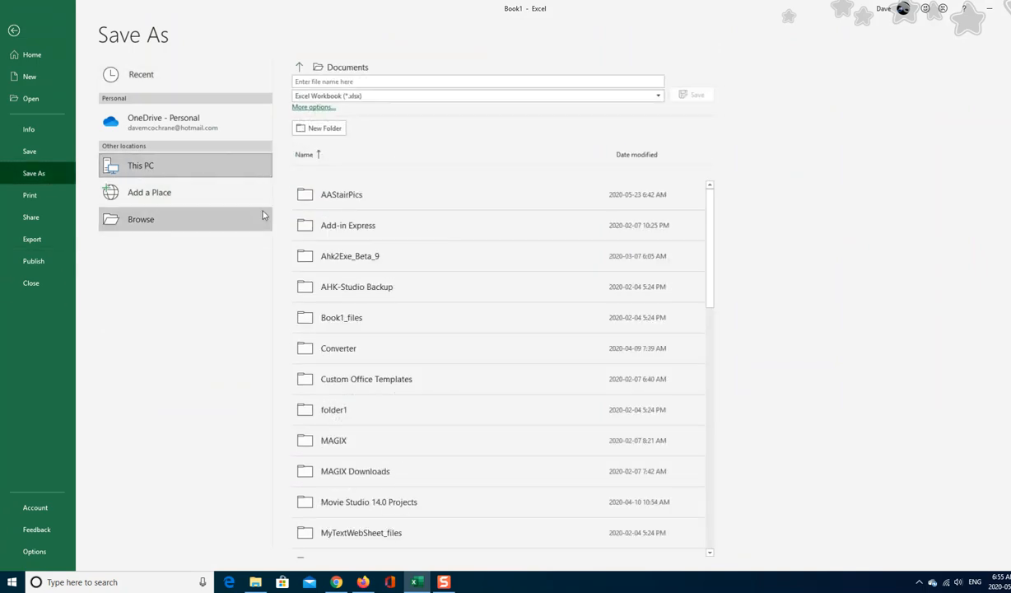
mouse_move(321, 128)
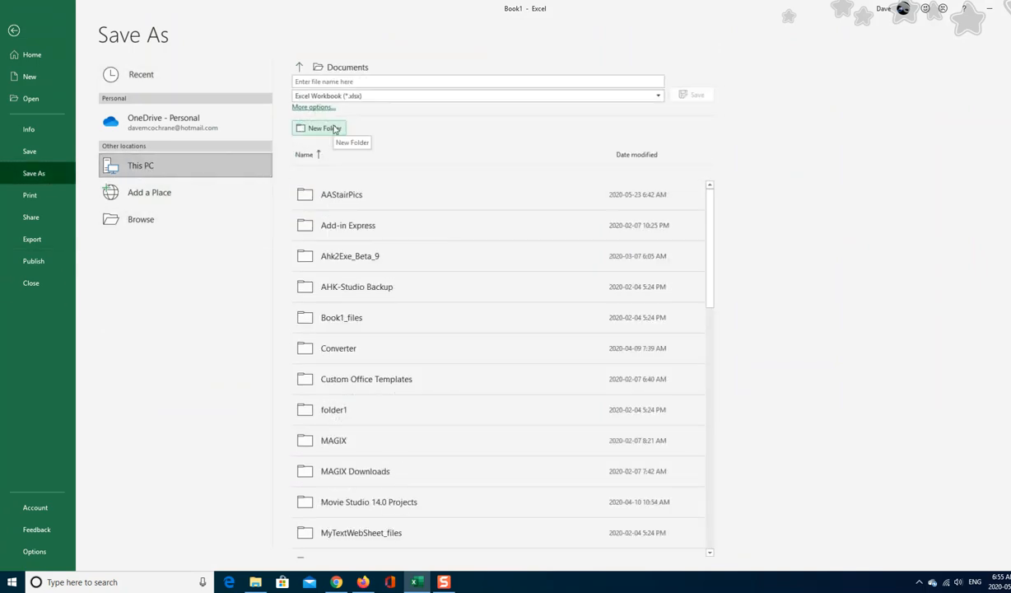
click(318, 128)
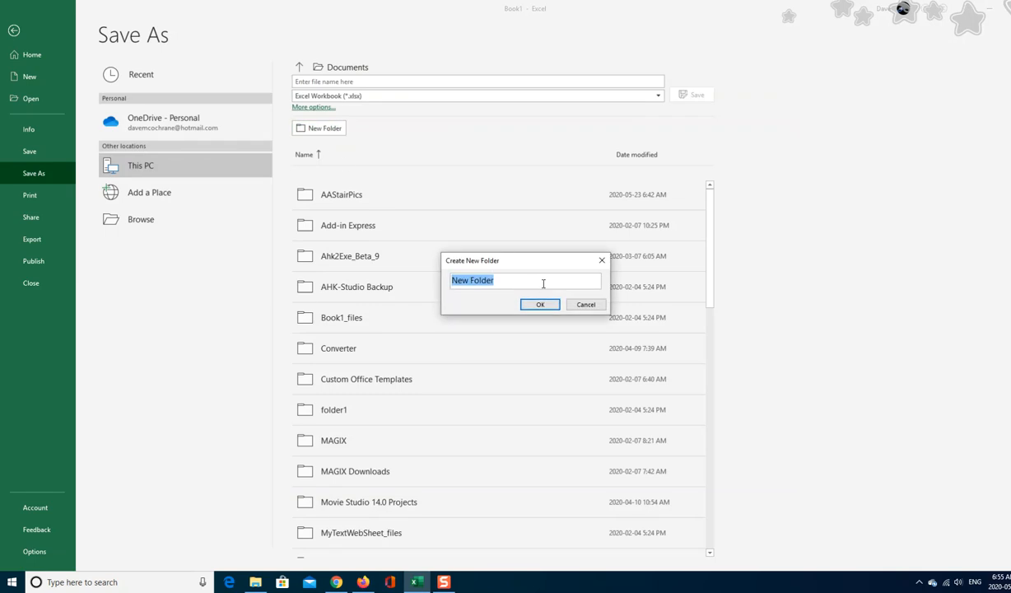
text(davestest)
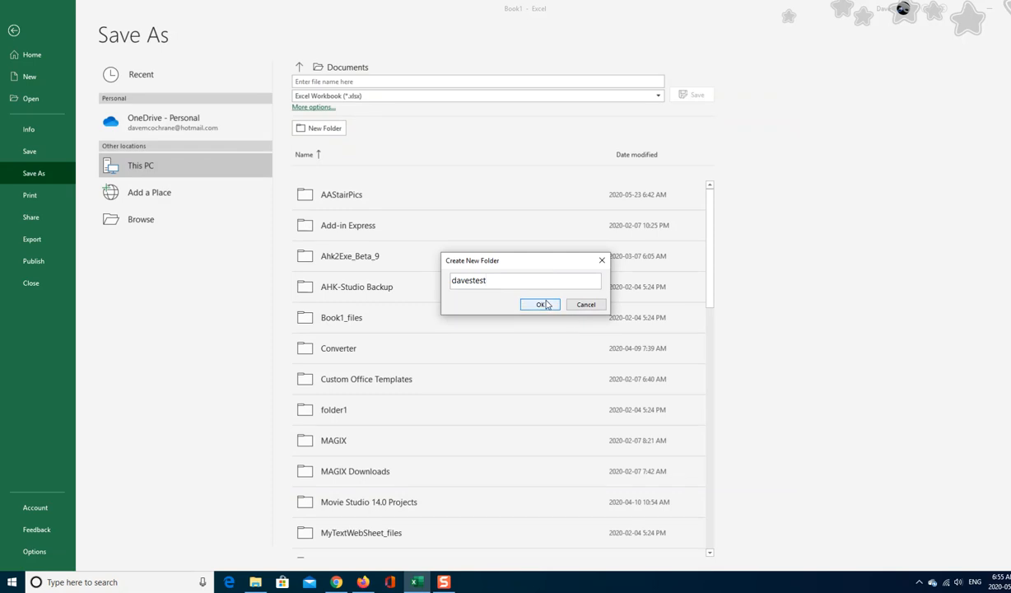
click(540, 303)
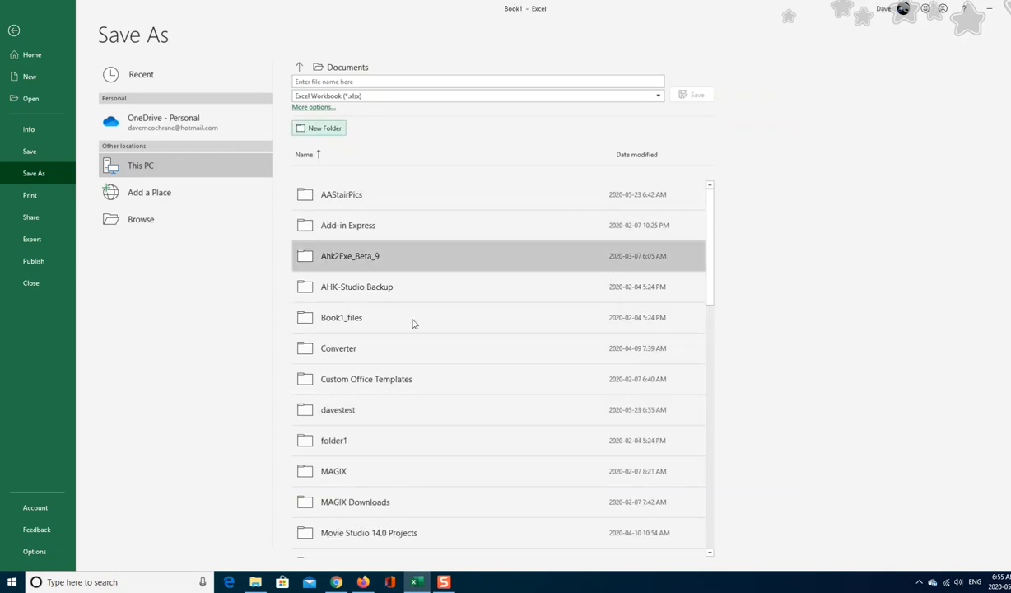
- Save the workbook as 'mytest' inside the davestest folder
double_click(337, 409)
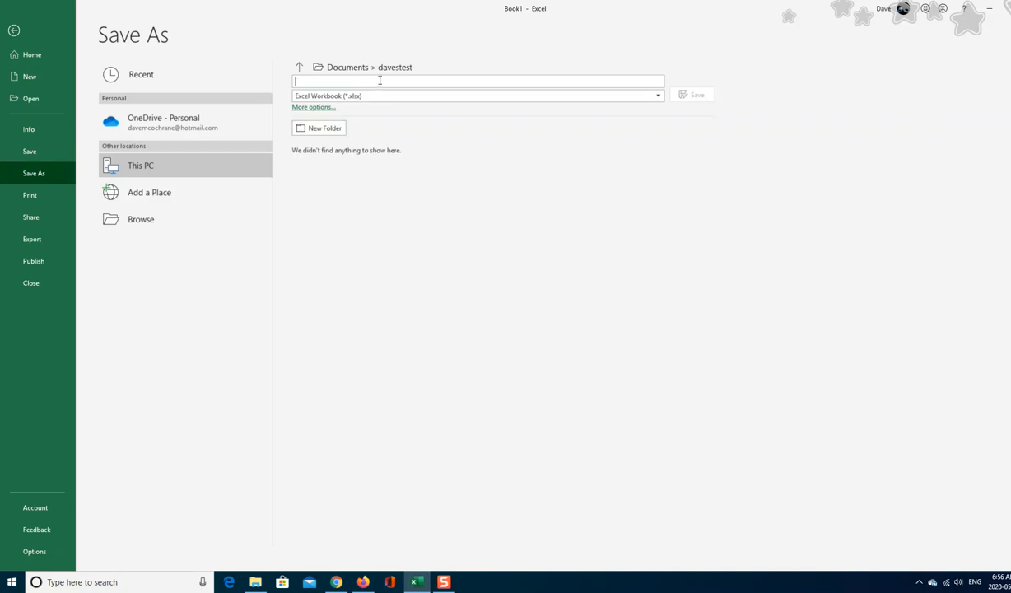
text(m)
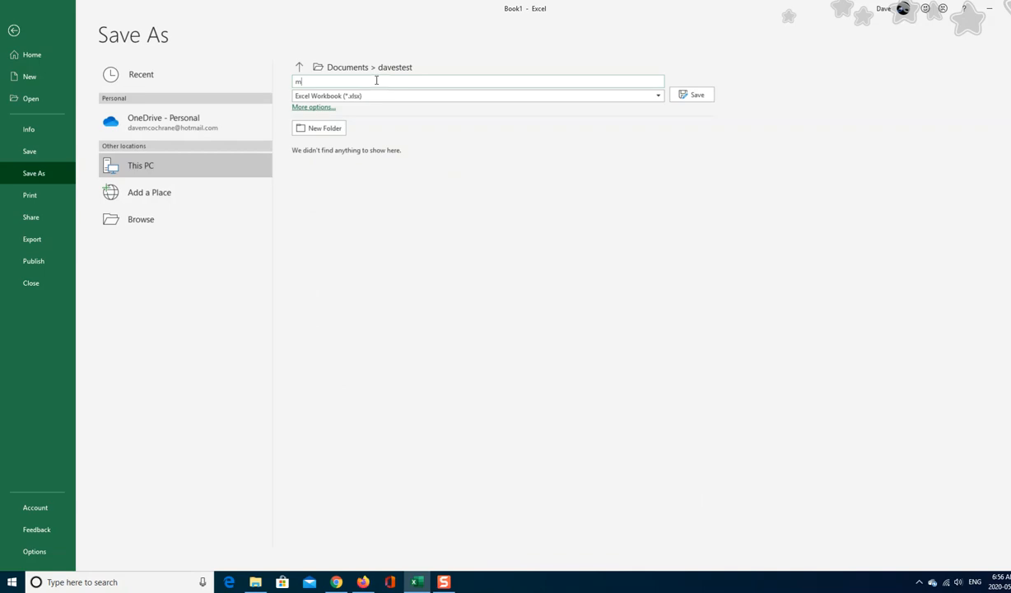
text(ytest)
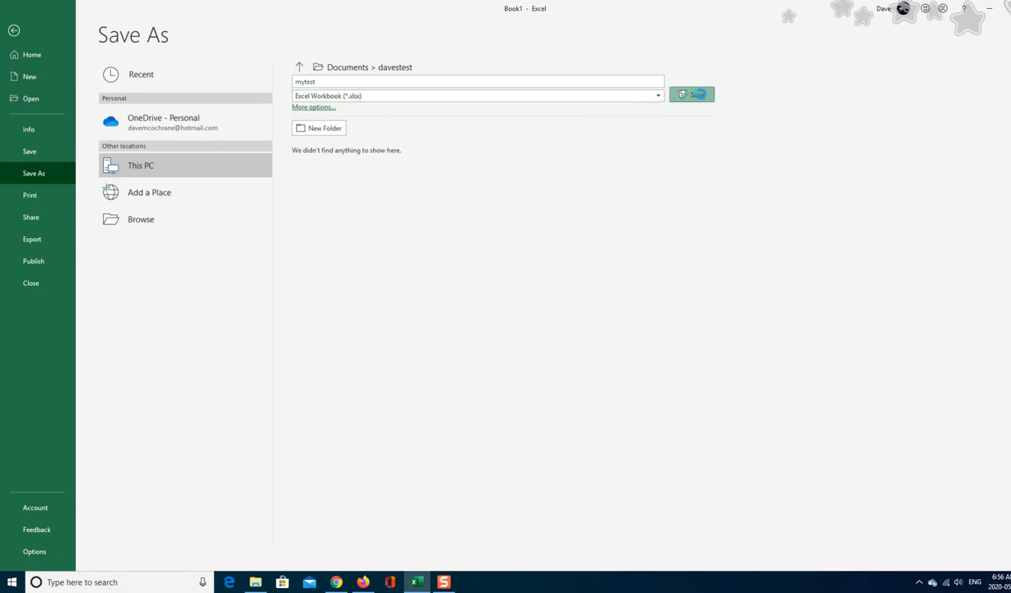
click(691, 94)
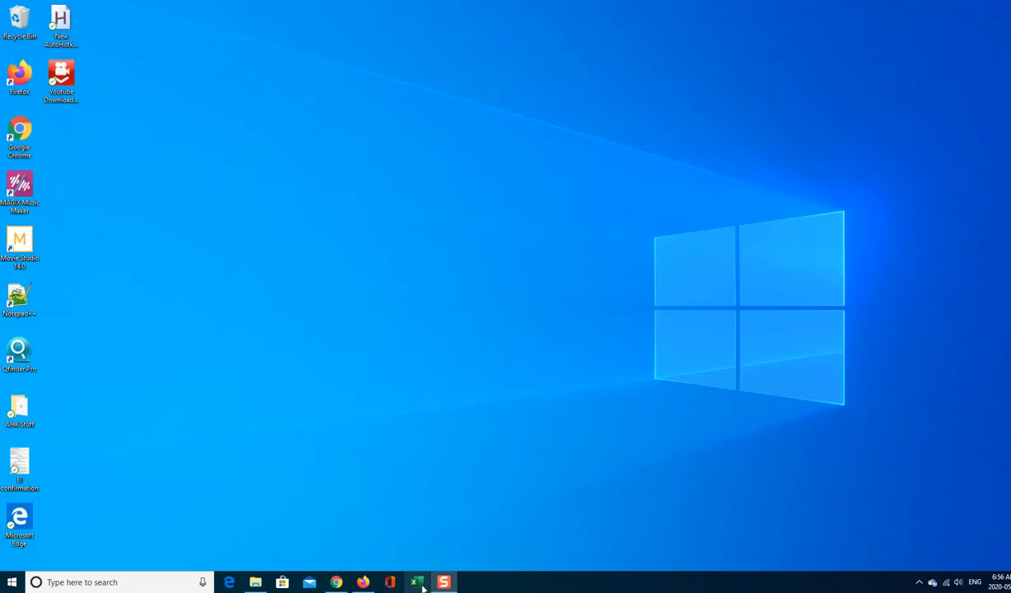
- Relaunch Excel so its start screen lists mytest among recent files
click(413, 580)
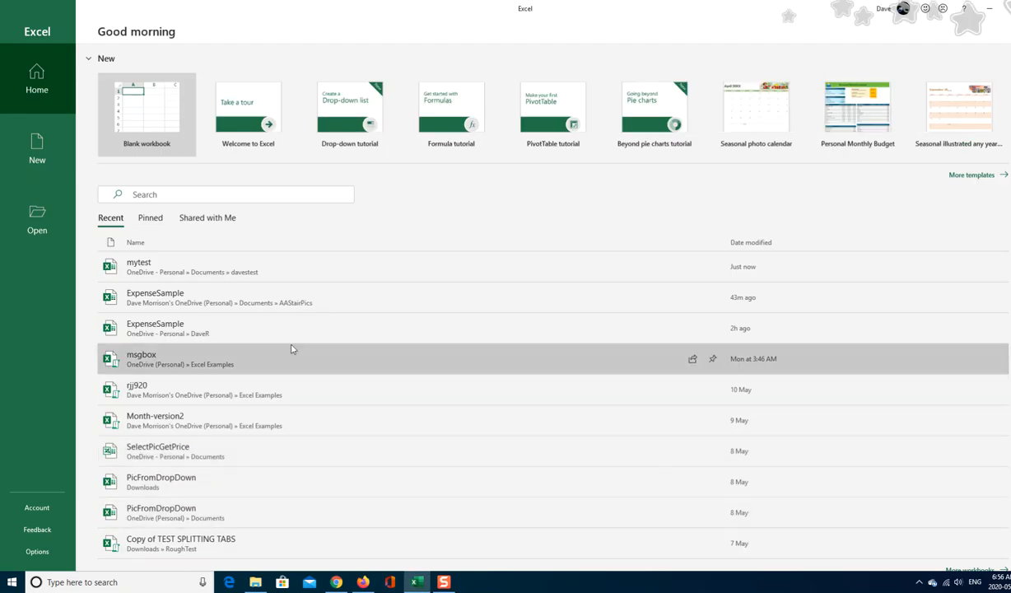